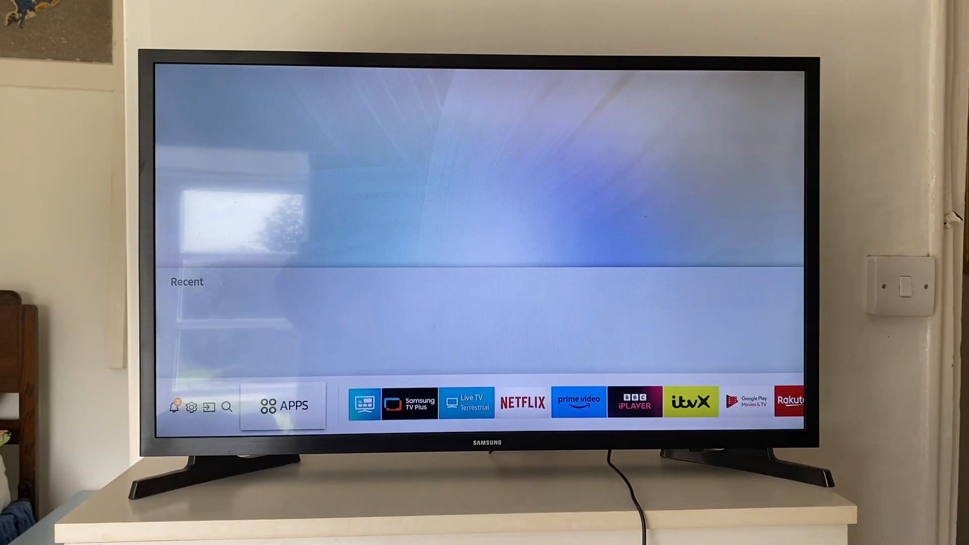
Step: Open the TV's full settings menu from the quick settings bar to reach General
left_click(190, 407)
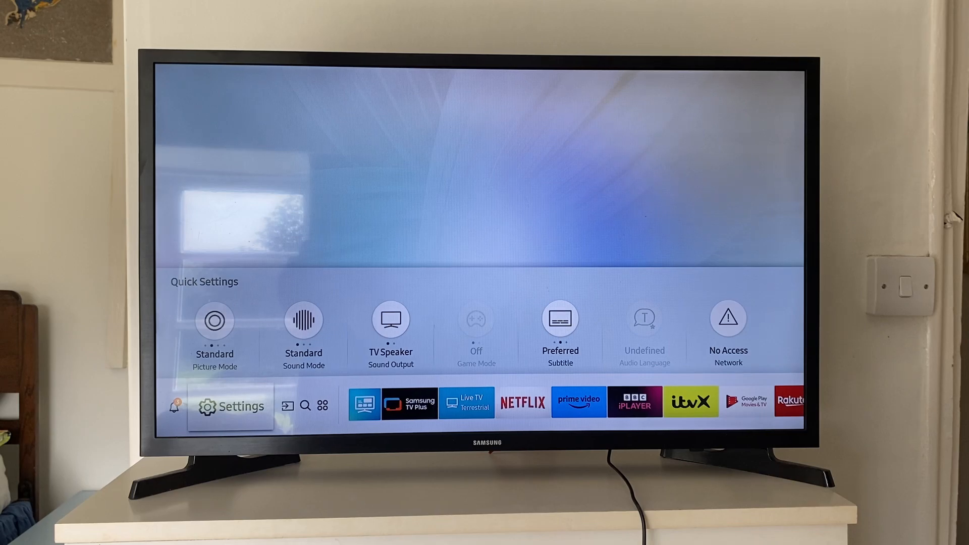
left_click(230, 406)
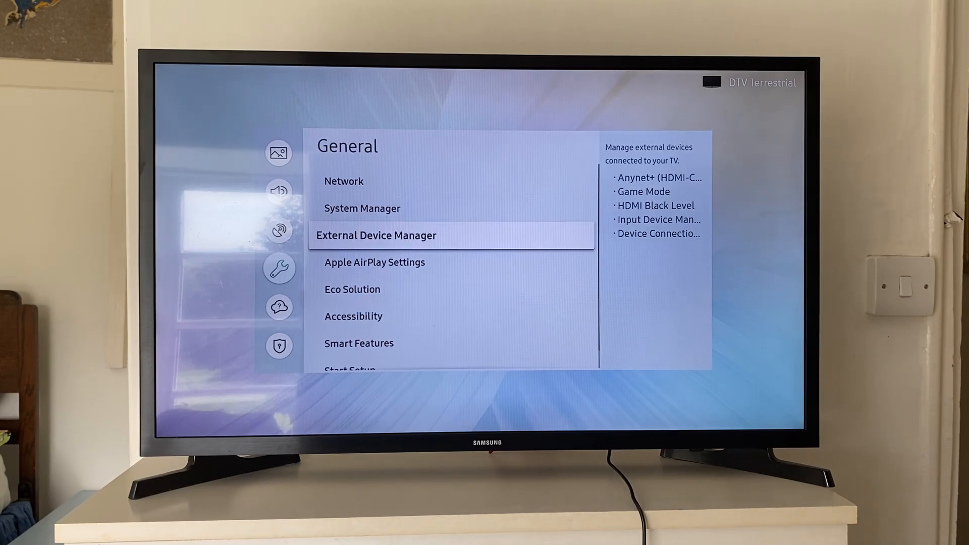
Step: Enter Apple AirPlay Settings and turn AirPlay On
key("Down")
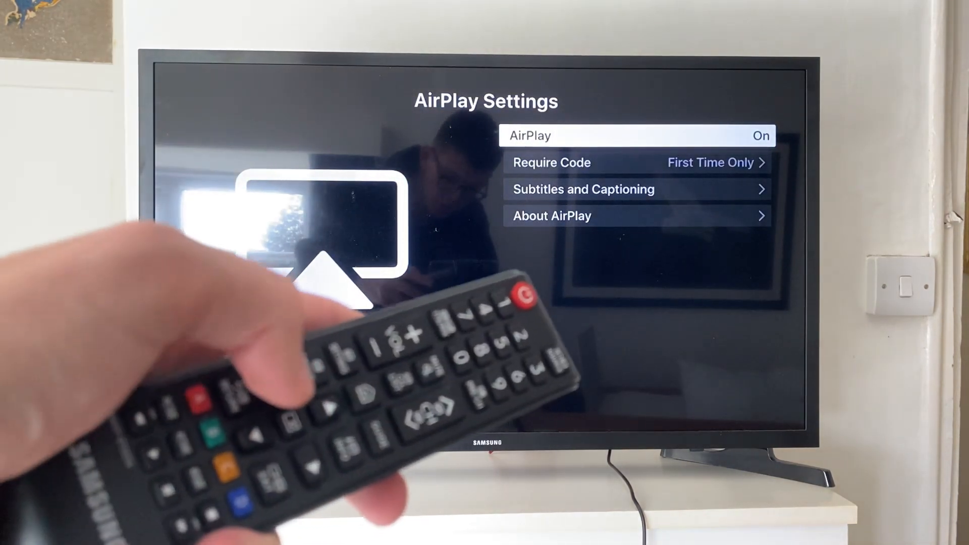
left_click(637, 135)
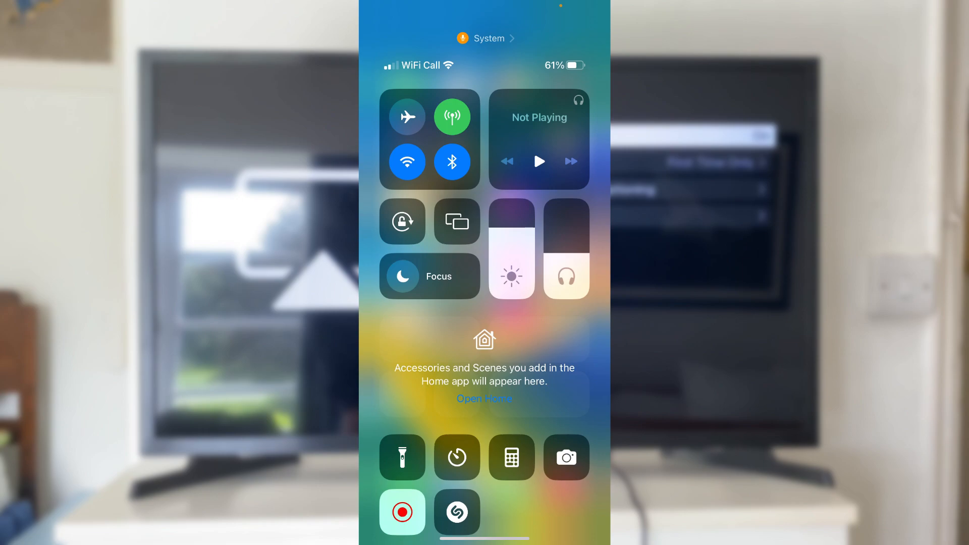
Step: Choose Samsung 5 Series from the Screen Mirroring device list to start mirroring
left_click(456, 222)
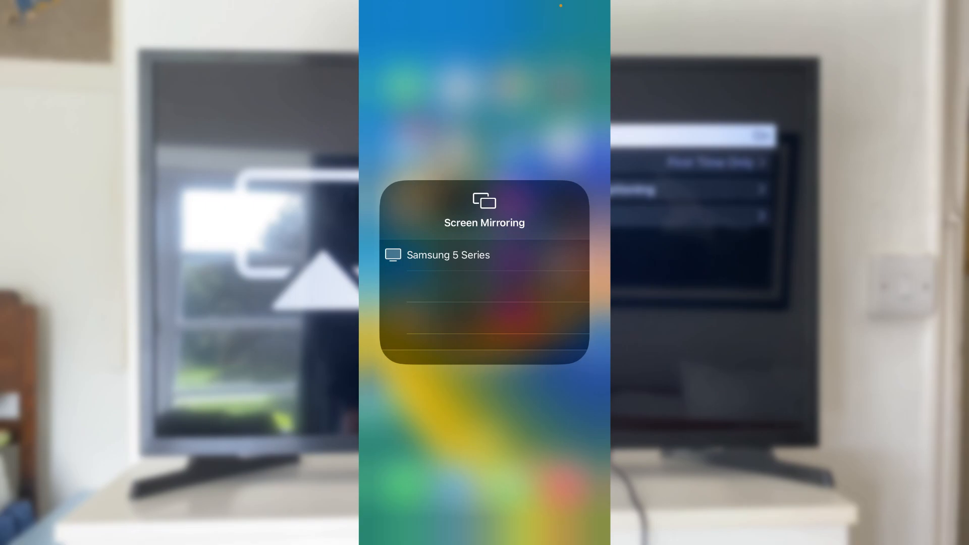
left_click(448, 255)
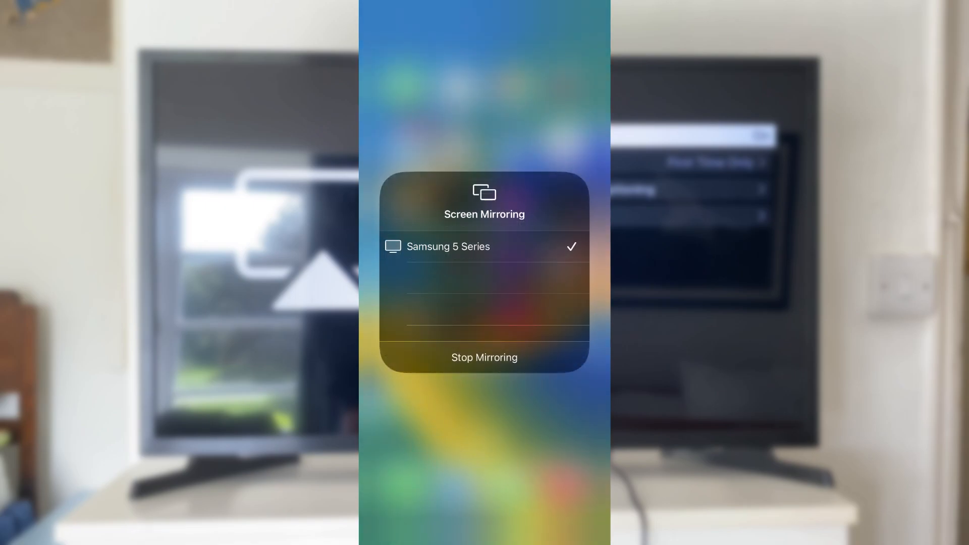